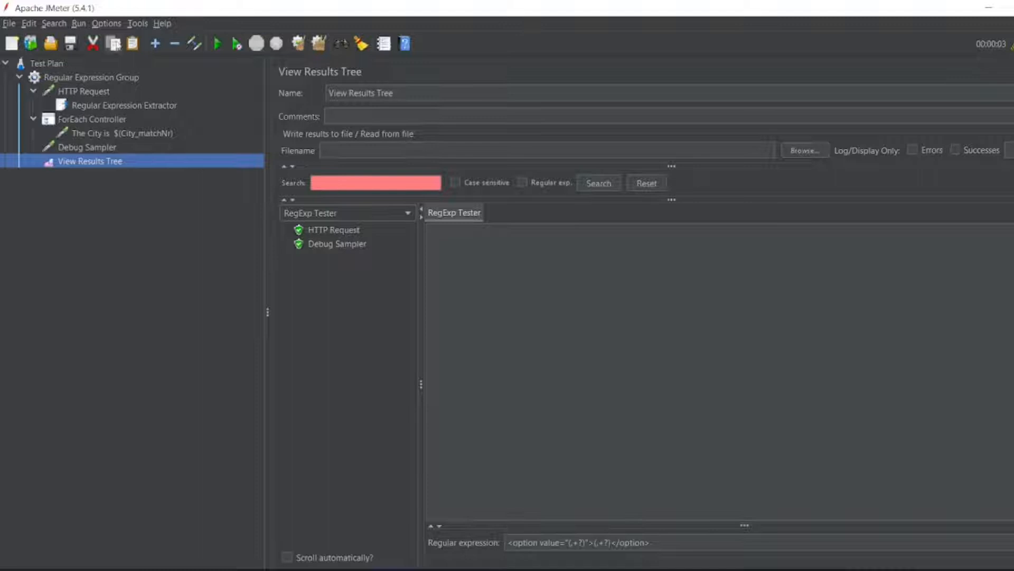
- Download plugins-manager.jar from jmeter-plugins.org and keep it despite Edge's warning
left_click(106, 23)
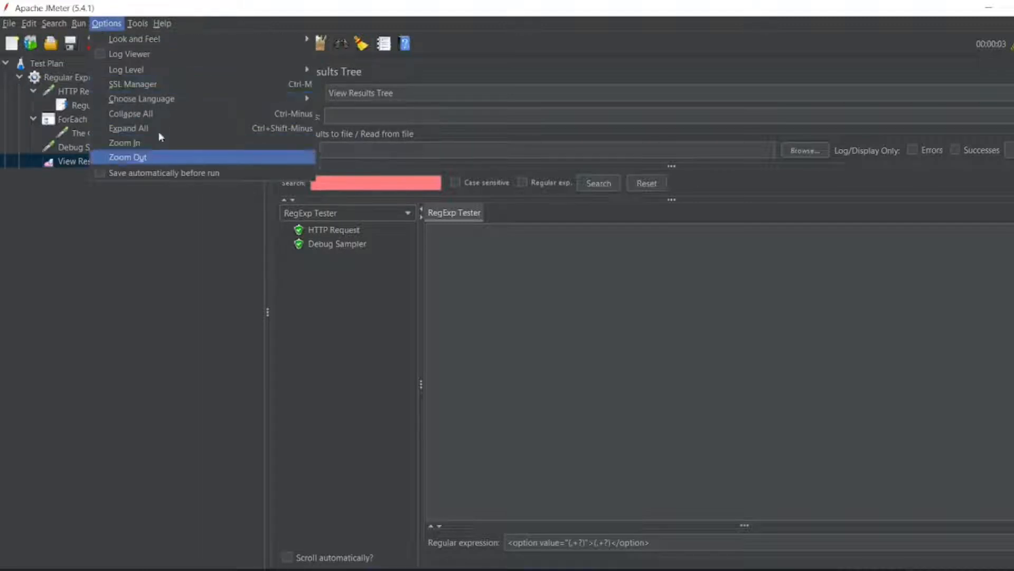
mouse_move(199, 266)
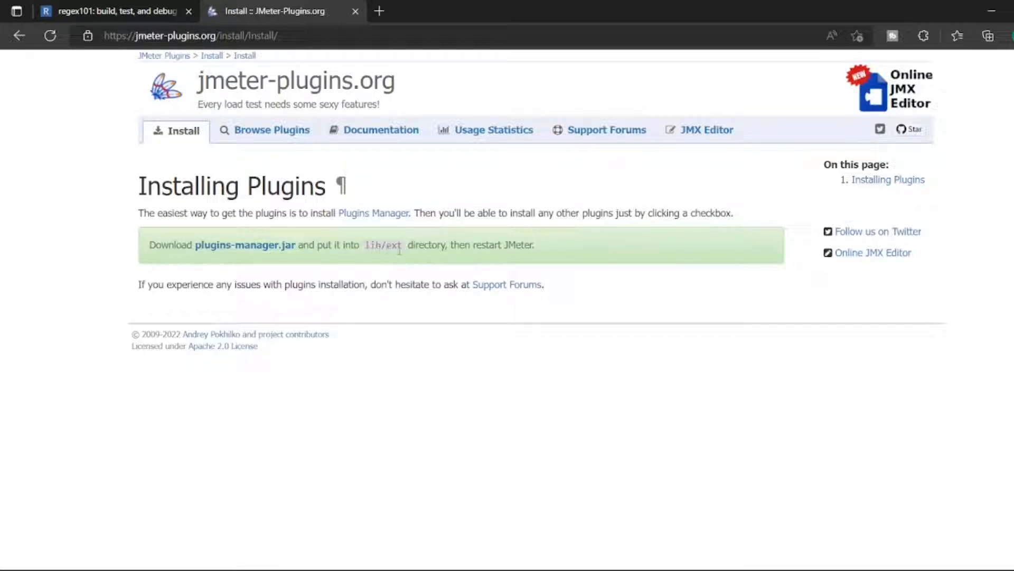
left_click(244, 244)
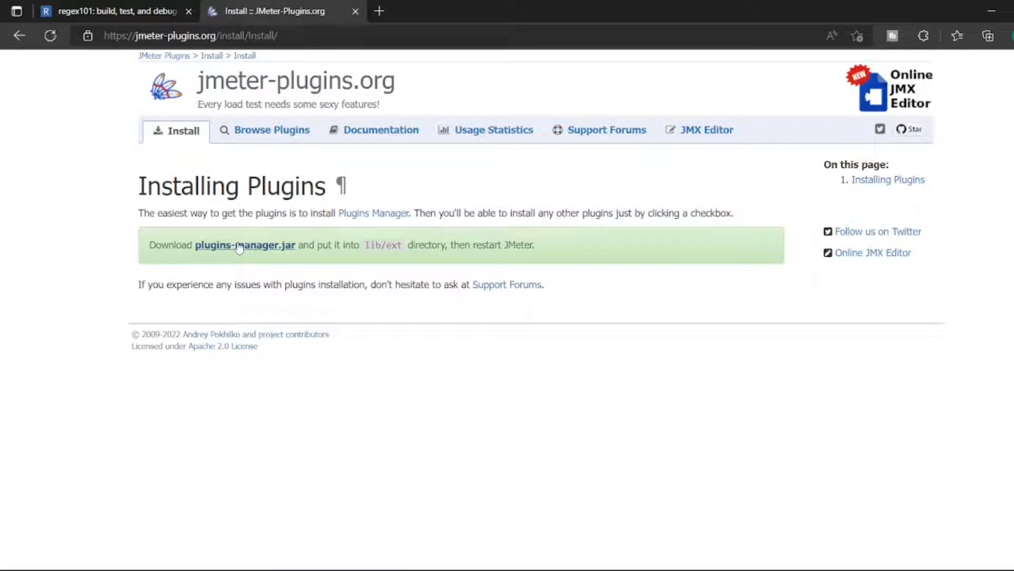
left_click(244, 245)
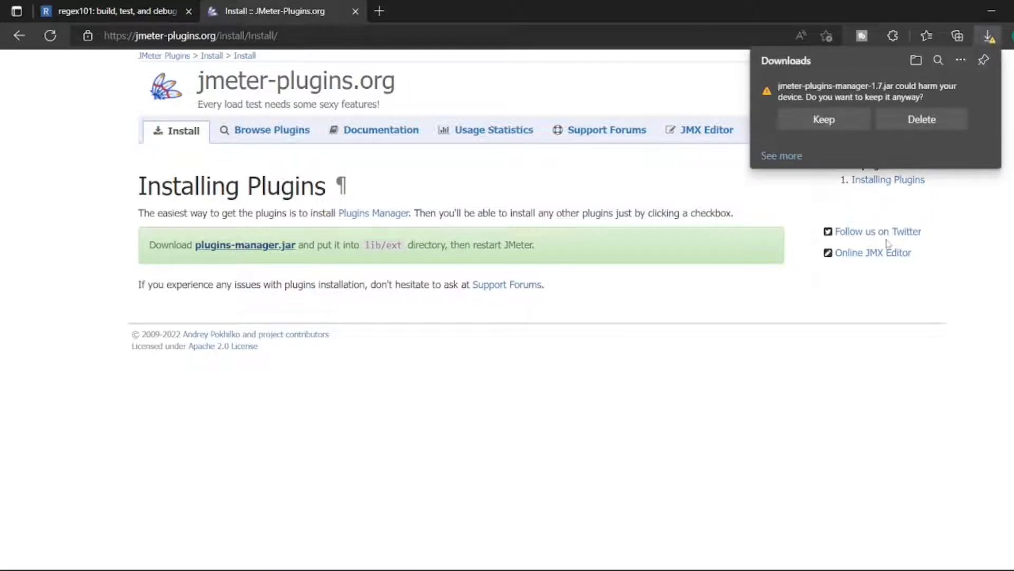
left_click(824, 119)
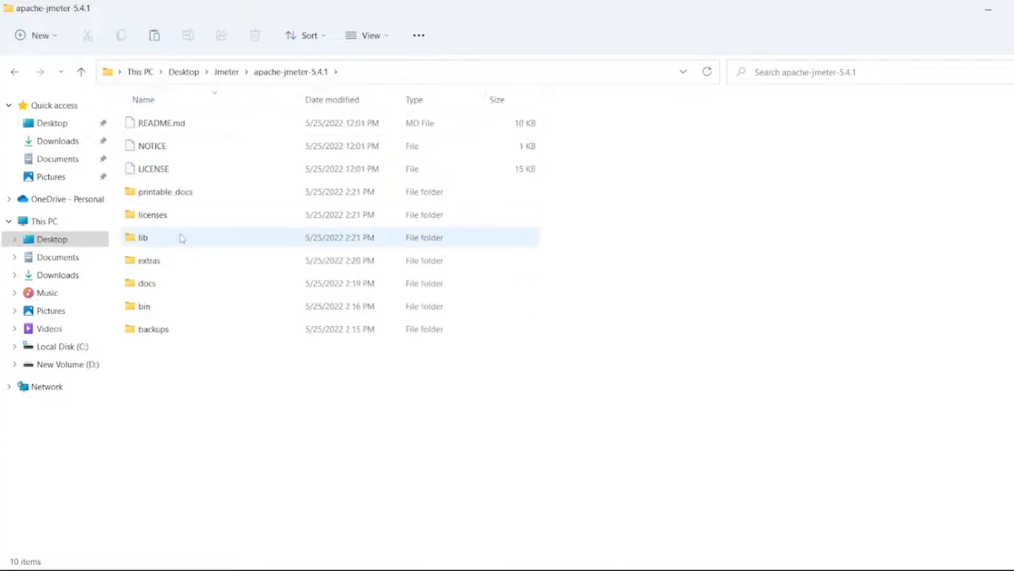
- Paste the jmeter-plugins-manager-1.7 jar into lib/ext and exit JMeter via the save prompt
double_click(143, 238)
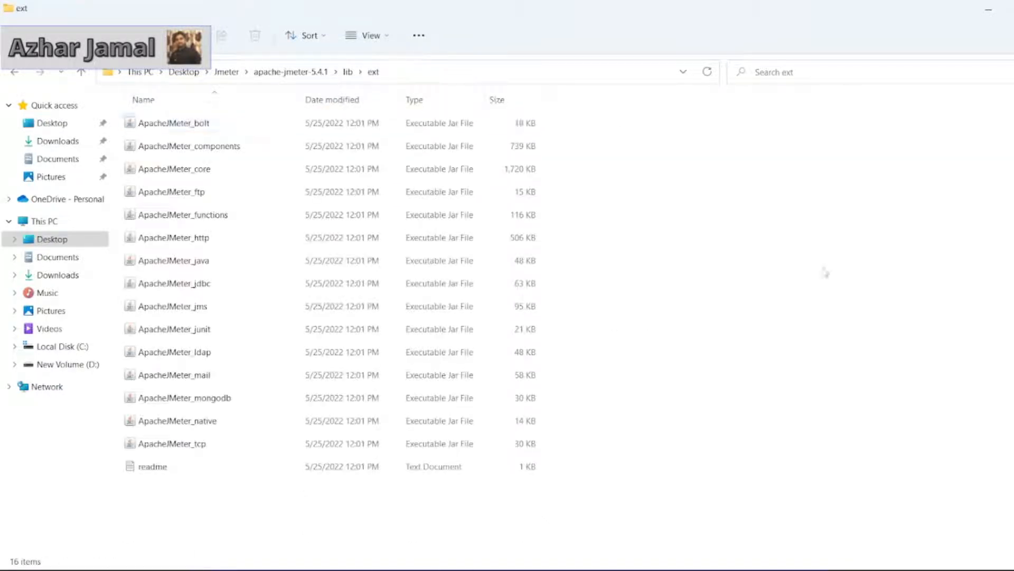
left_click(190, 488)
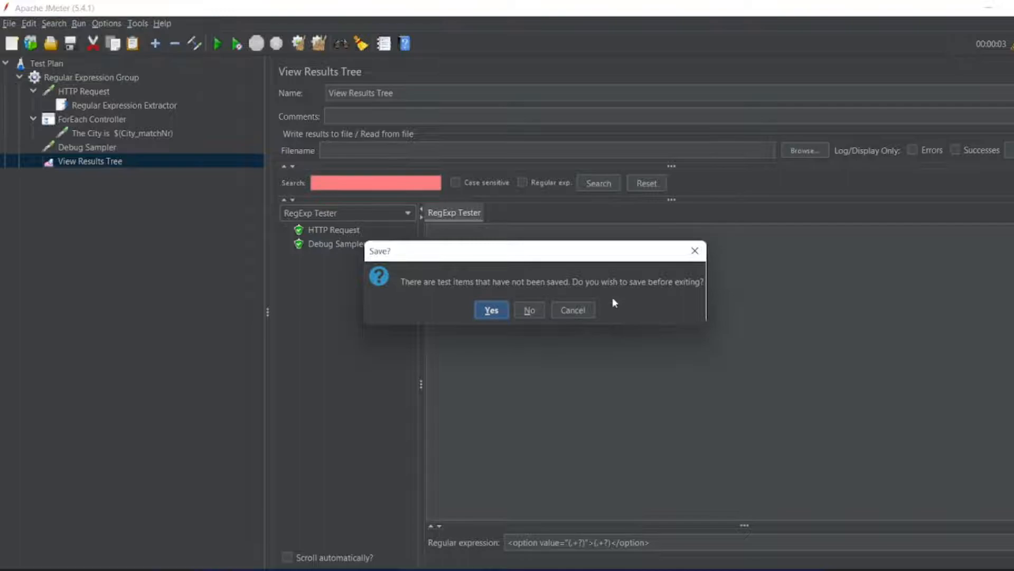
left_click(529, 310)
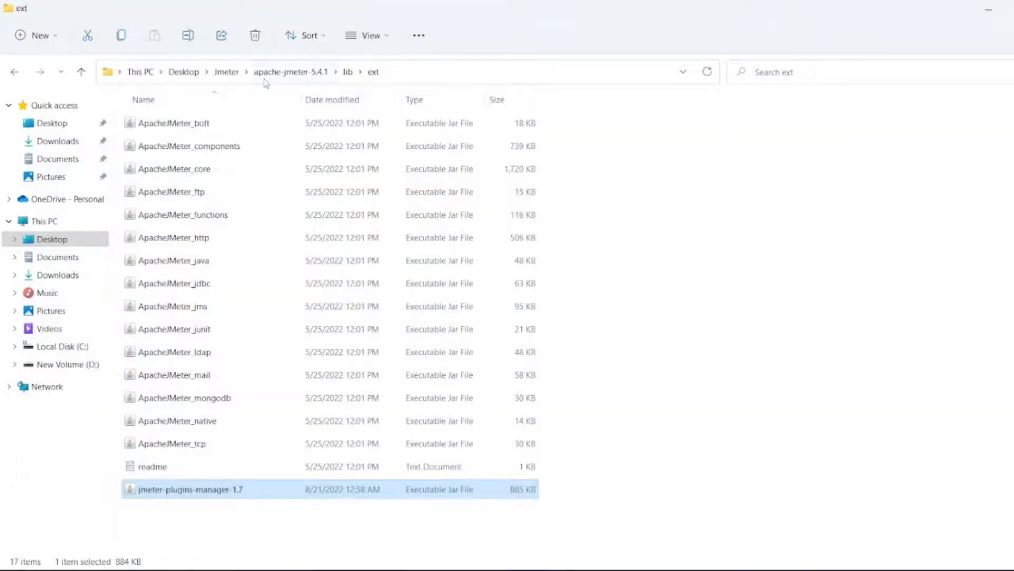
- Relaunch JMeter by running jmeter.bat from apache-jmeter-5.4.1's bin folder
left_click(227, 72)
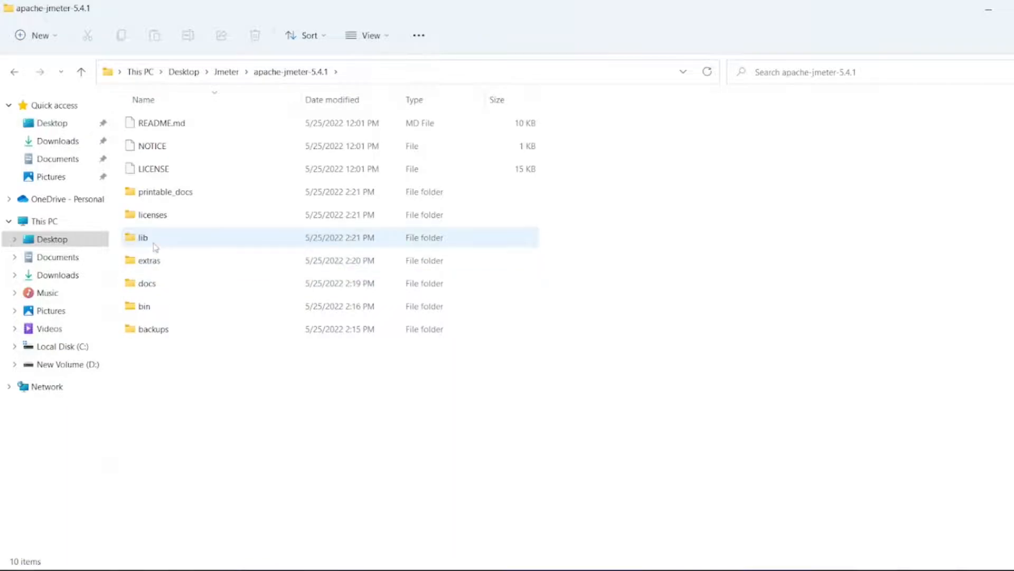
double_click(143, 237)
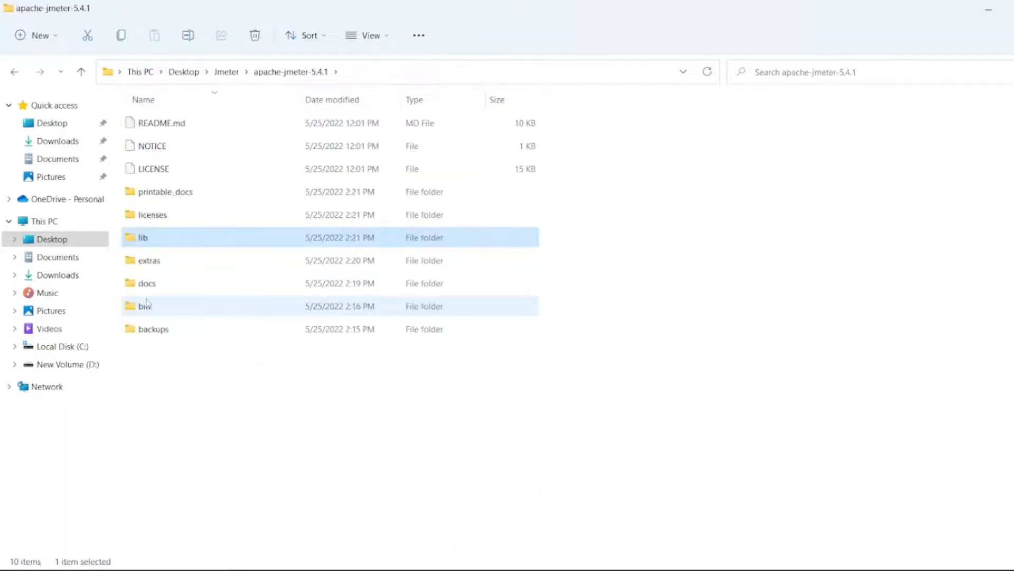
double_click(144, 306)
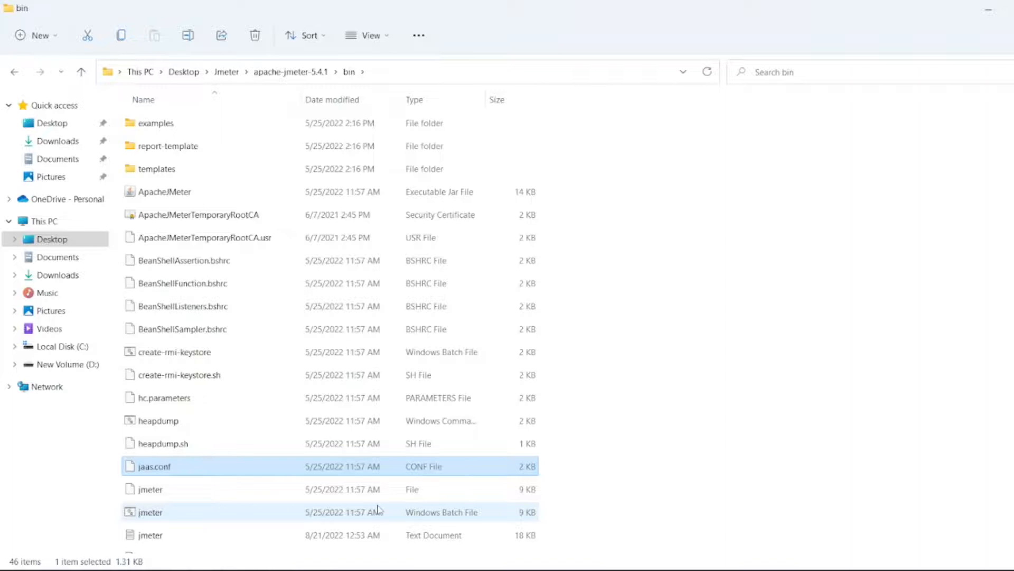
double_click(150, 512)
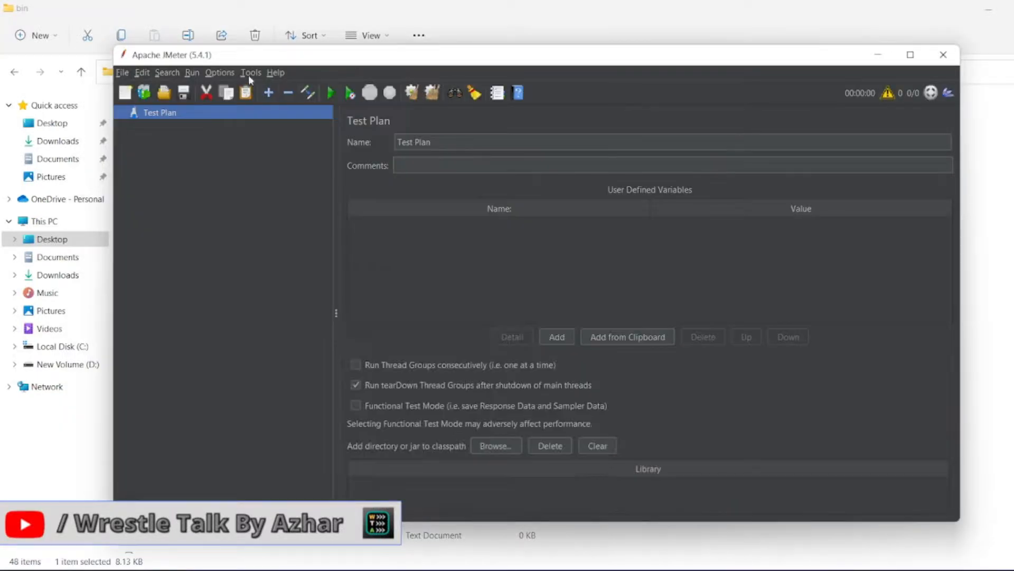
- Open JMeter's Options menu and select the new Plugins Manager entry
left_click(219, 71)
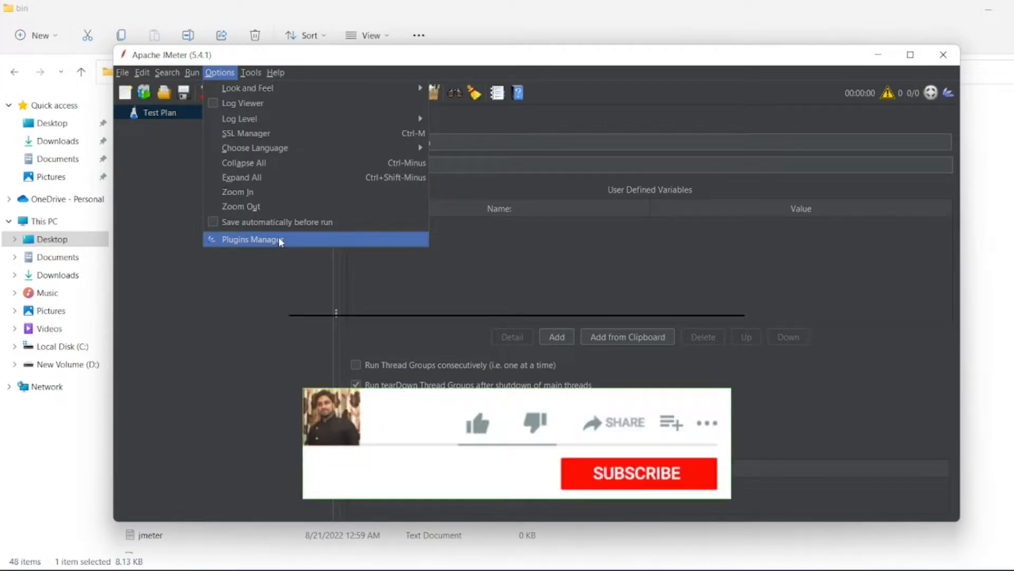
left_click(476, 422)
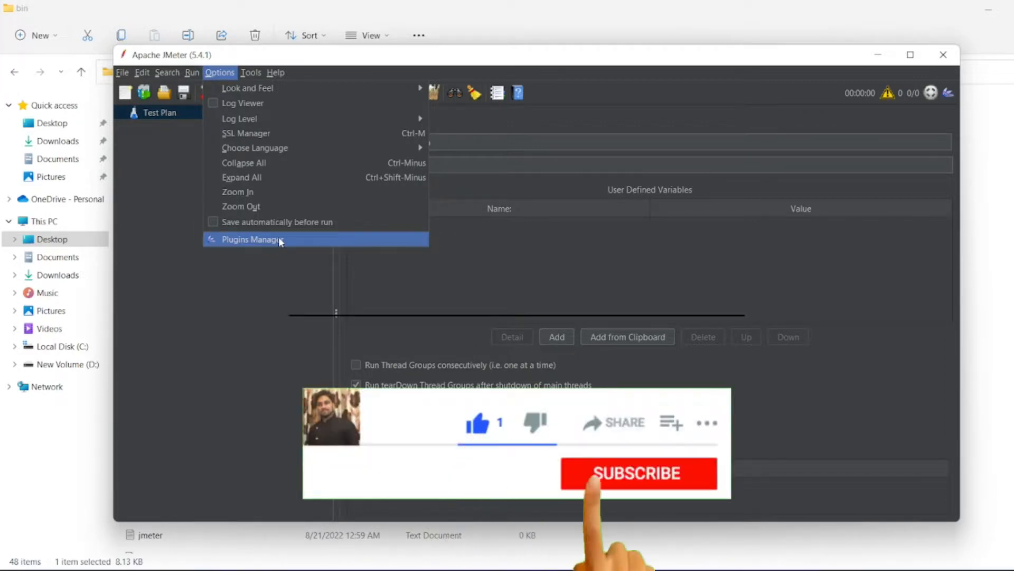